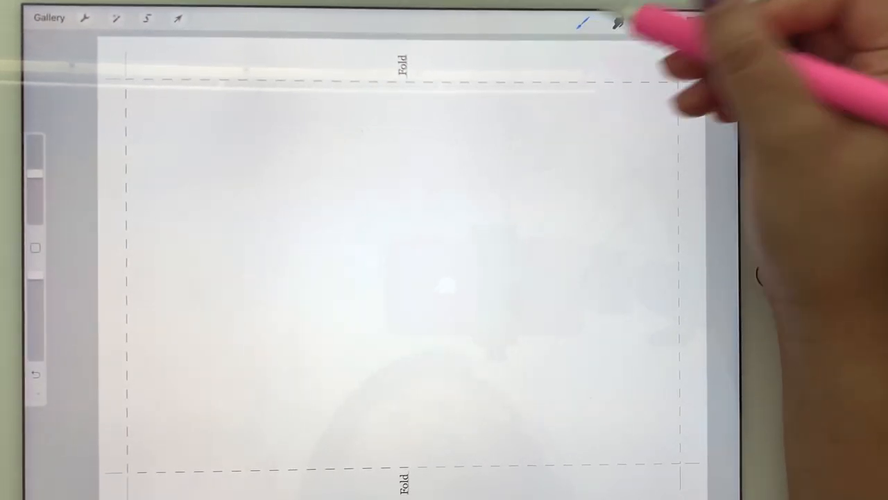
# Pick teal as the current colour and bring up the Draw Here layer's options menu
pyautogui.click(584, 22)
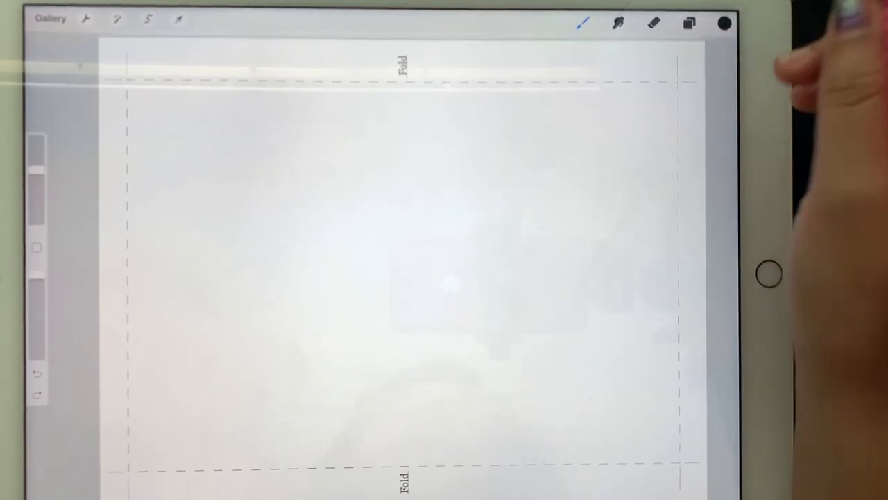
pyautogui.click(690, 23)
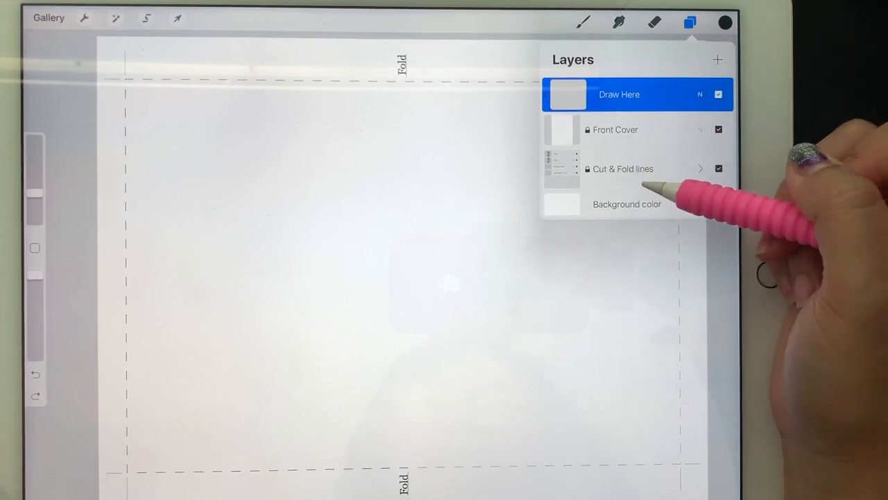
pyautogui.moveTo(659, 201)
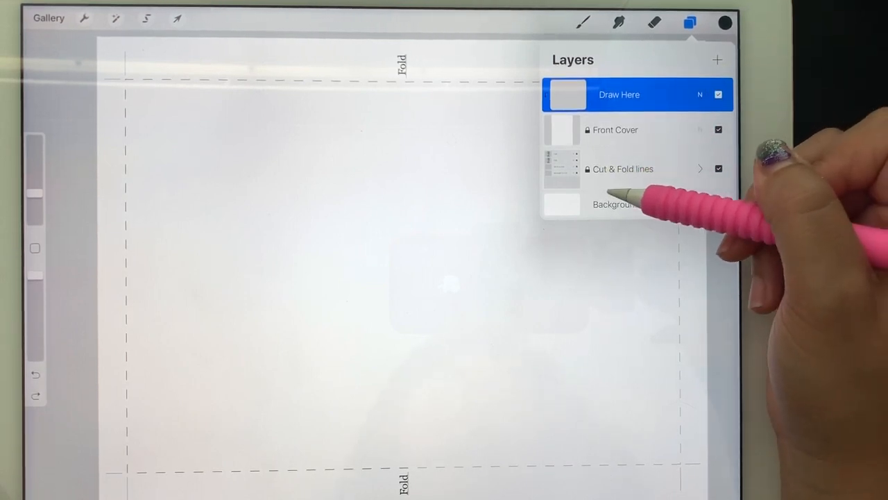
pyautogui.click(700, 168)
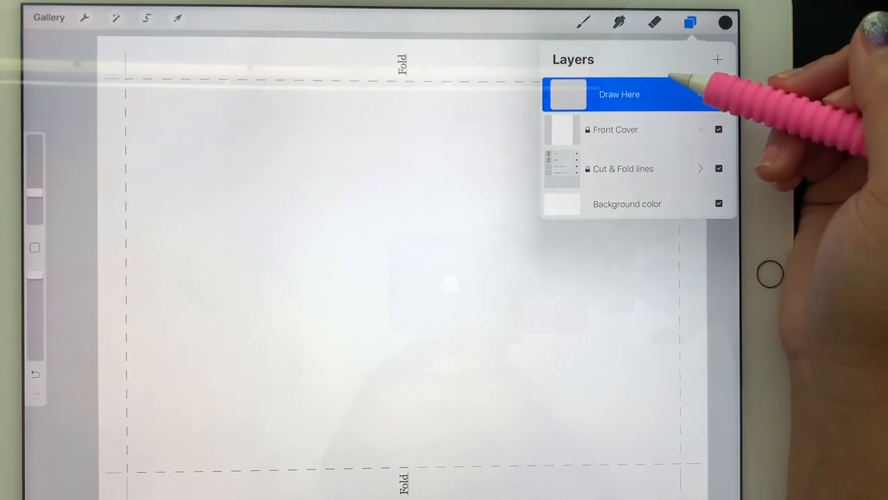
pyautogui.click(619, 94)
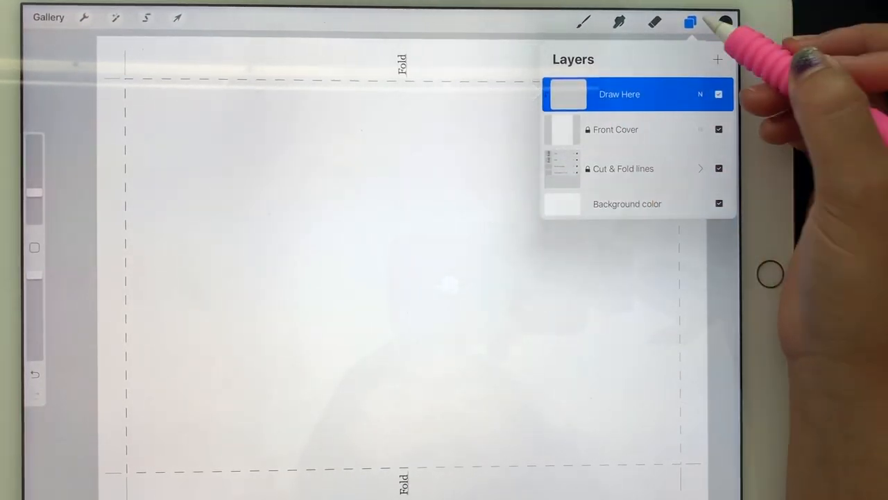
pyautogui.click(584, 22)
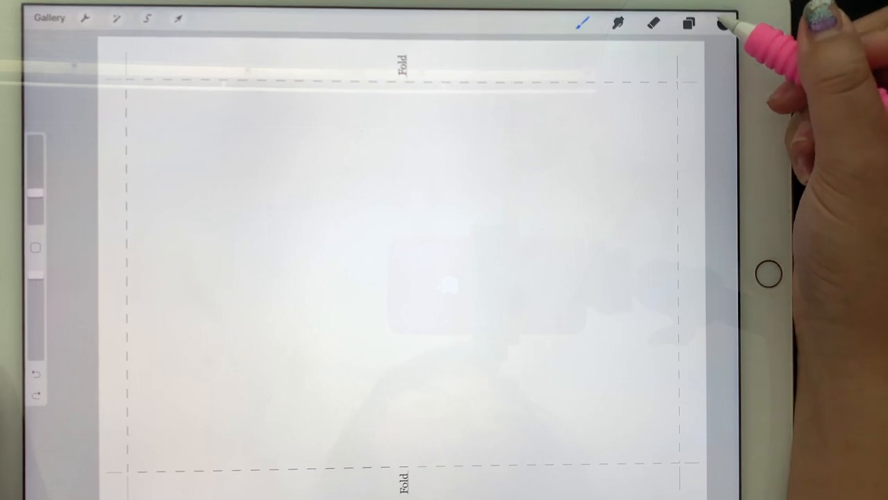
pyautogui.click(688, 23)
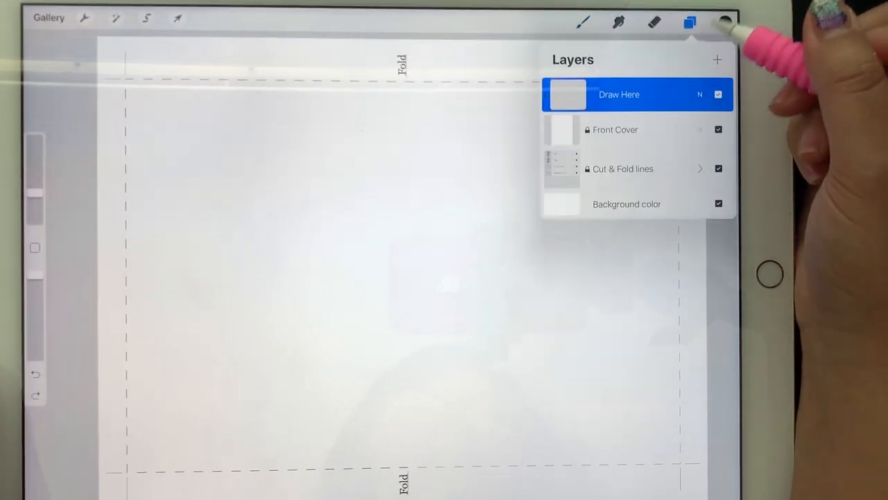
pyautogui.click(725, 22)
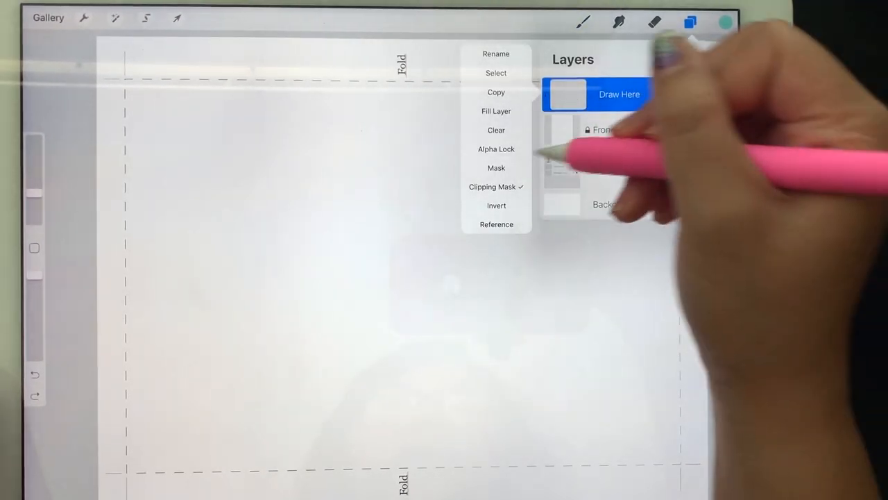
# Fill the Draw Here cover with teal and add empty Layer 8 above it
pyautogui.click(496, 110)
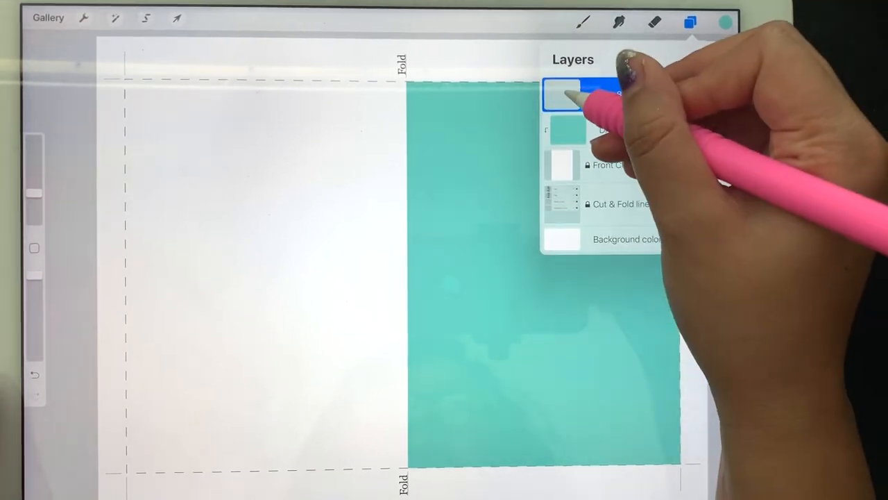
pyautogui.click(564, 94)
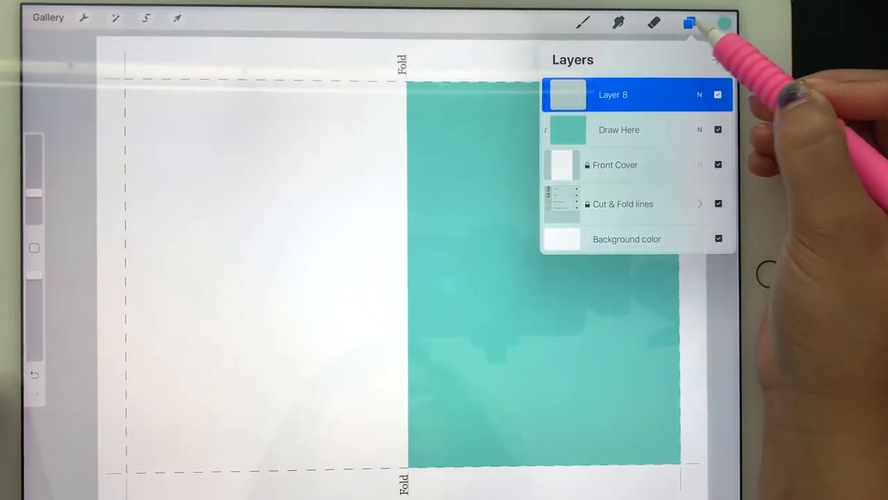
pyautogui.click(688, 23)
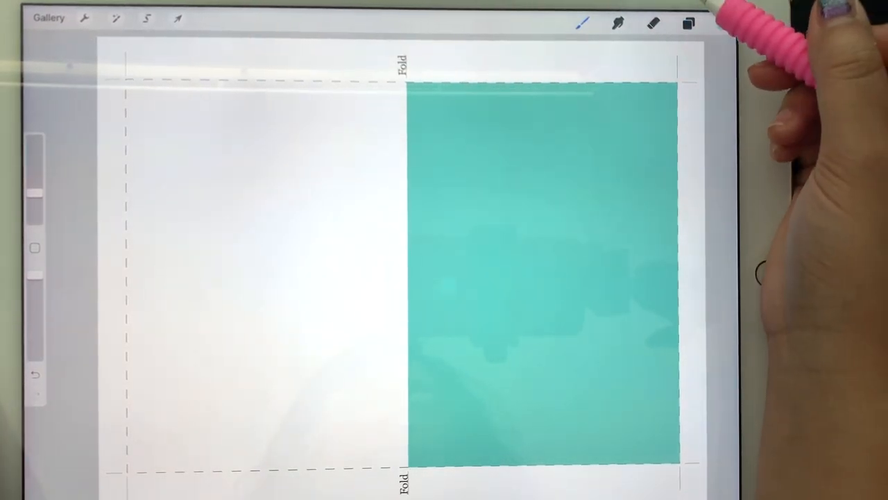
# Draw the gridded head guide, shrink and move it to the bottom, then add ears
pyautogui.click(583, 23)
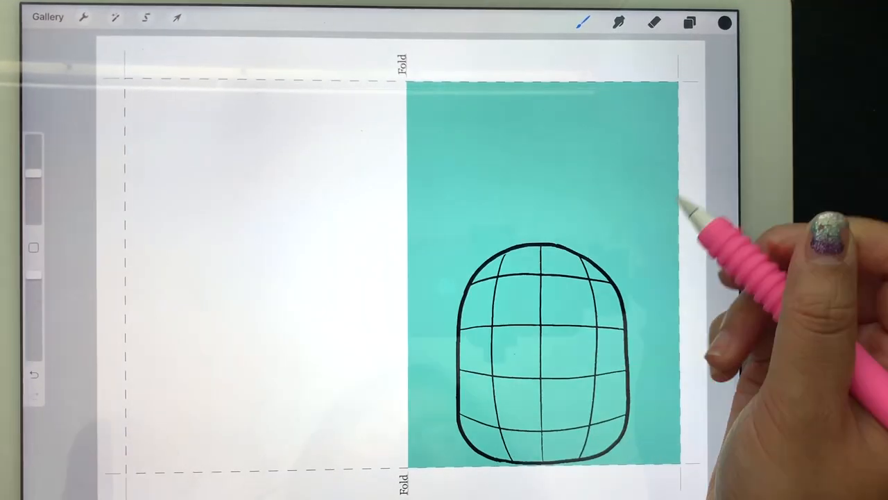
pyautogui.click(177, 17)
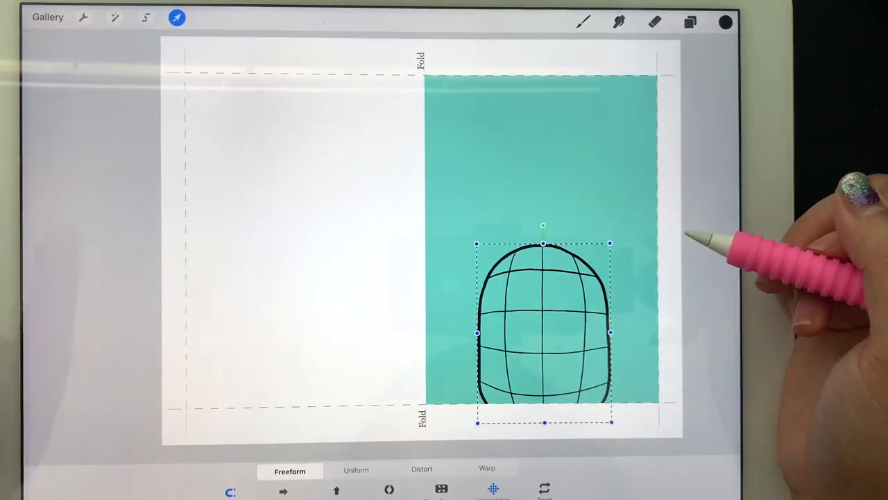
pyautogui.click(690, 23)
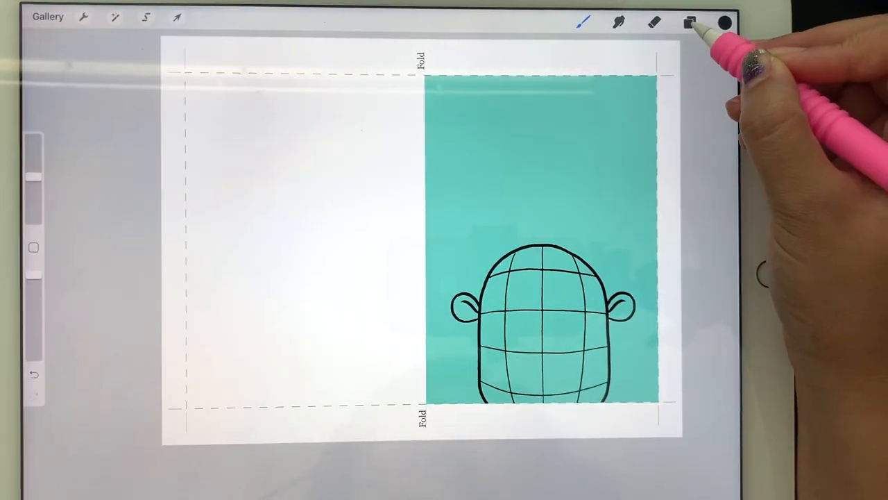
# Lower the opacity of the Layer 9 guides and add Layer 10 above them
pyautogui.click(689, 23)
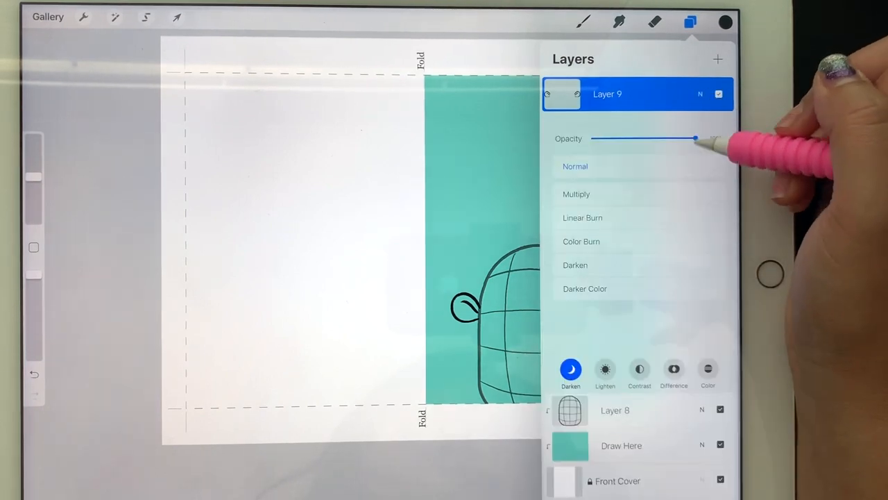
pyautogui.moveTo(696, 138); pyautogui.dragTo(643, 138)
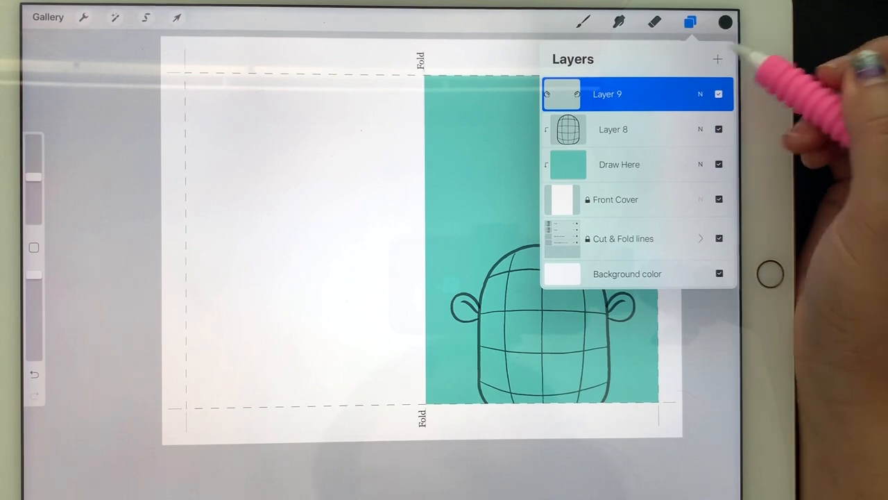
pyautogui.click(718, 59)
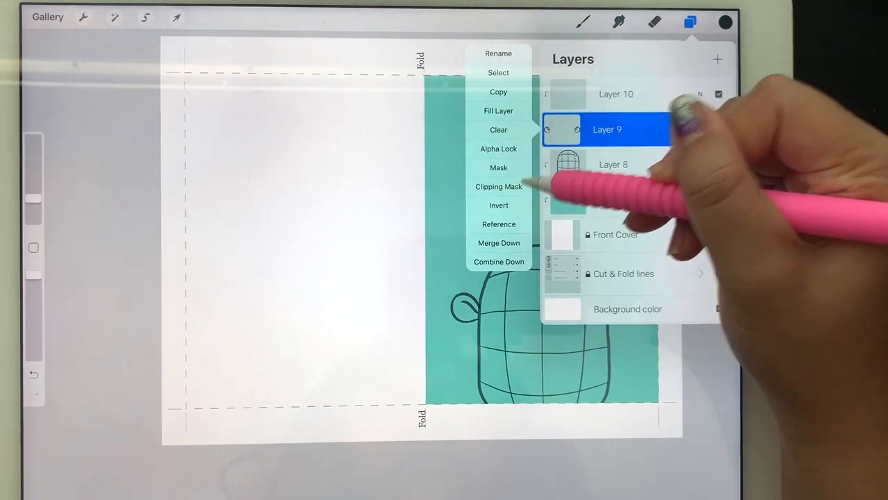
# Select the TH Small Ink brush and start tracing an ear guide on Layer 10
pyautogui.click(583, 22)
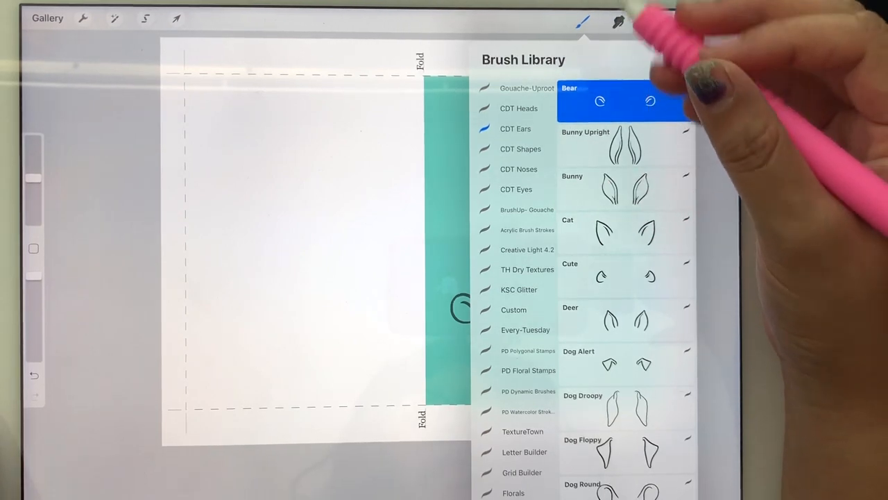
pyautogui.click(528, 270)
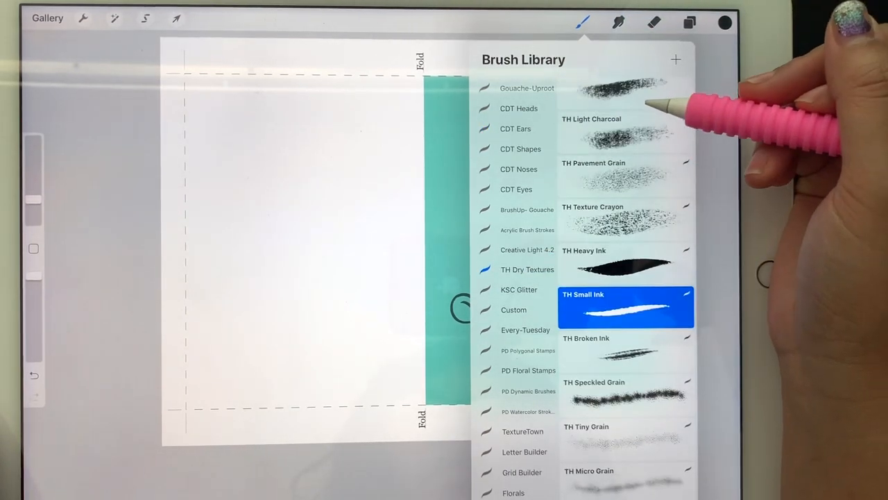
pyautogui.scroll(-3)
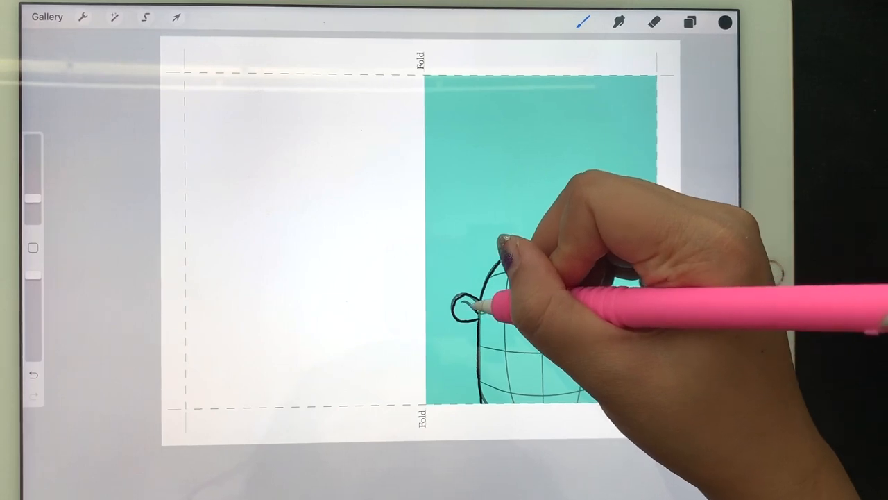
# Ink the ear, hat, eyes, nose and scarf, hiding guide Layers 9 and 8
pyautogui.moveTo(500, 305); pyautogui.dragTo(624, 305)
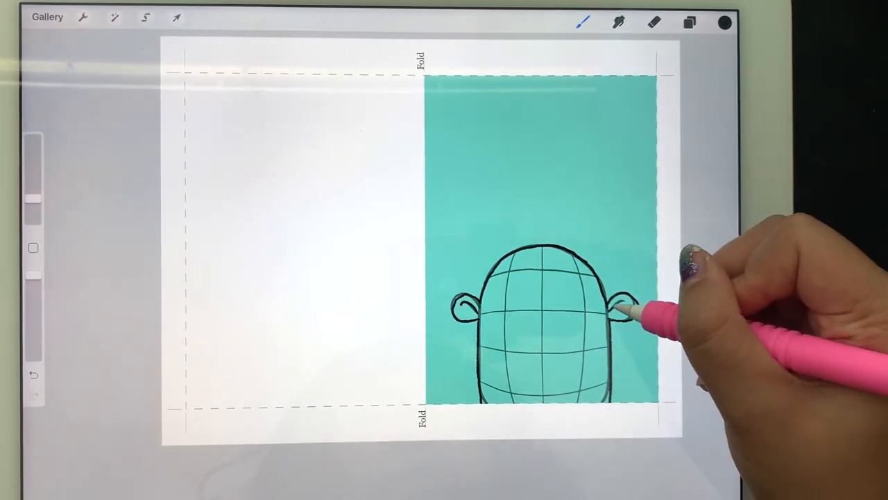
pyautogui.click(689, 22)
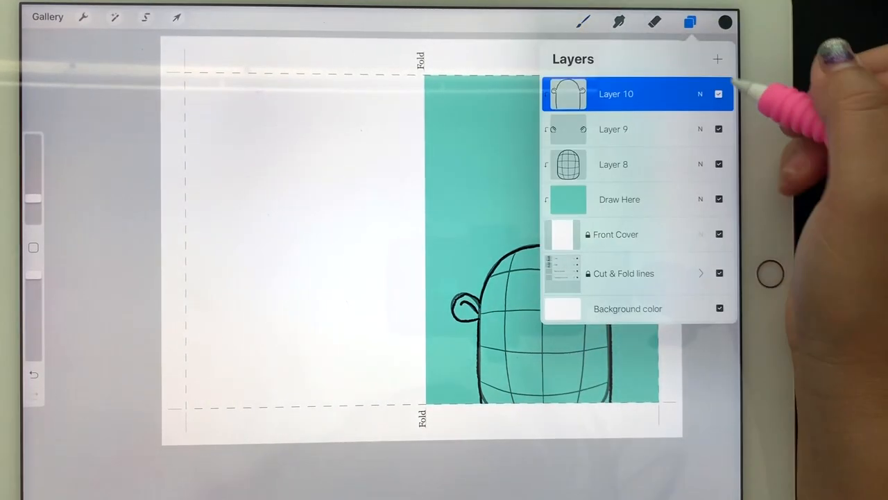
pyautogui.click(719, 165)
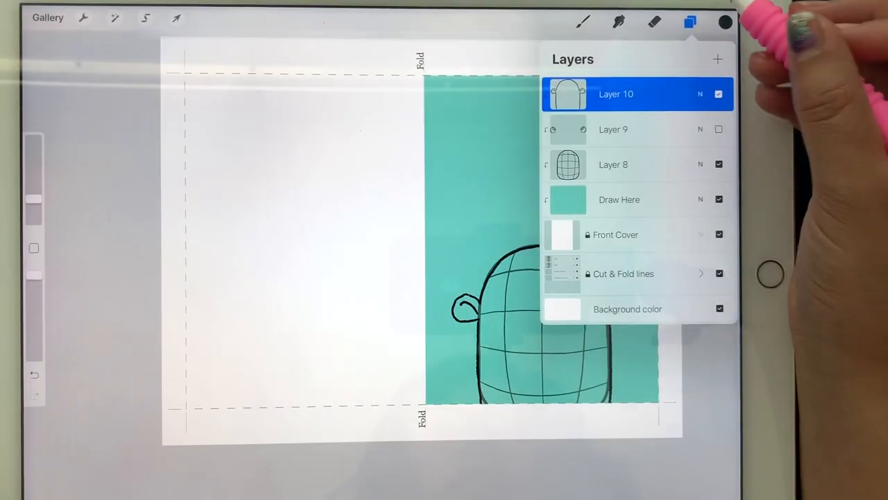
pyautogui.click(690, 21)
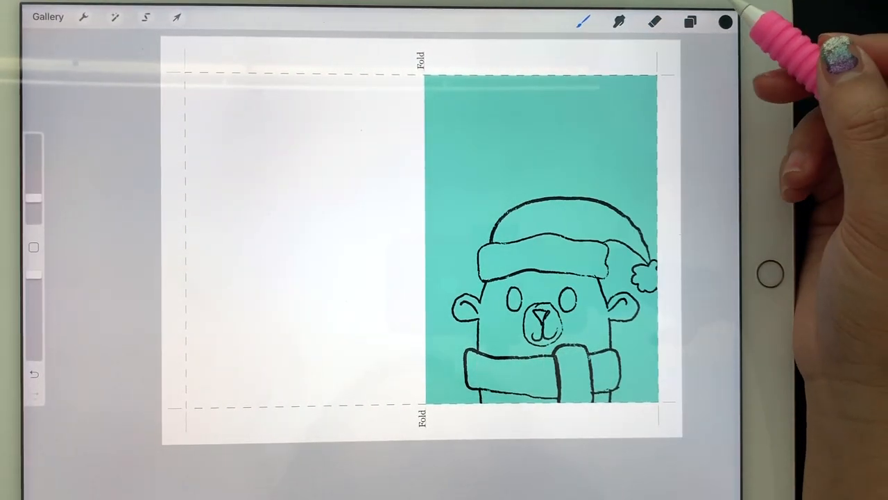
# Paint the bear's fur white on a new colour layer
pyautogui.click(690, 22)
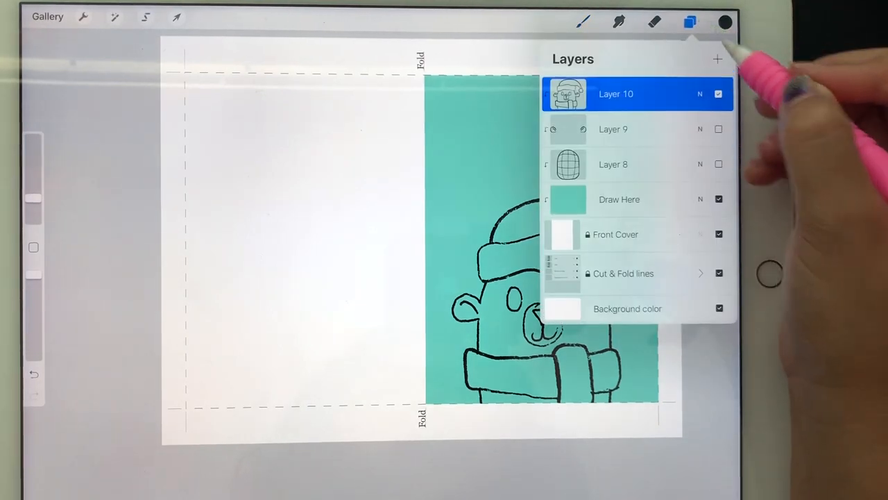
pyautogui.click(584, 22)
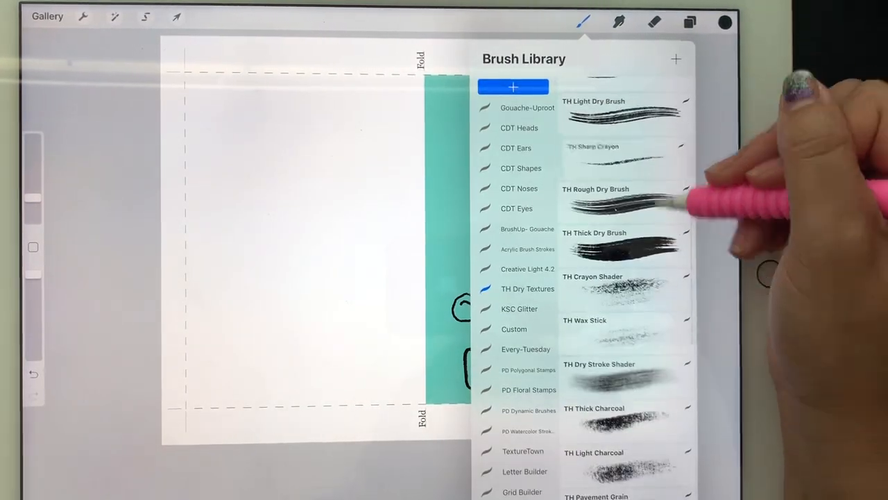
pyautogui.click(724, 22)
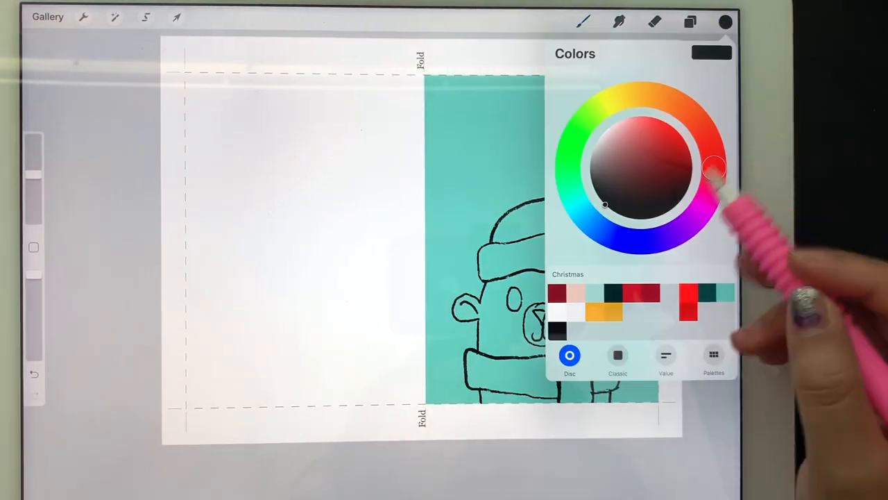
pyautogui.click(725, 22)
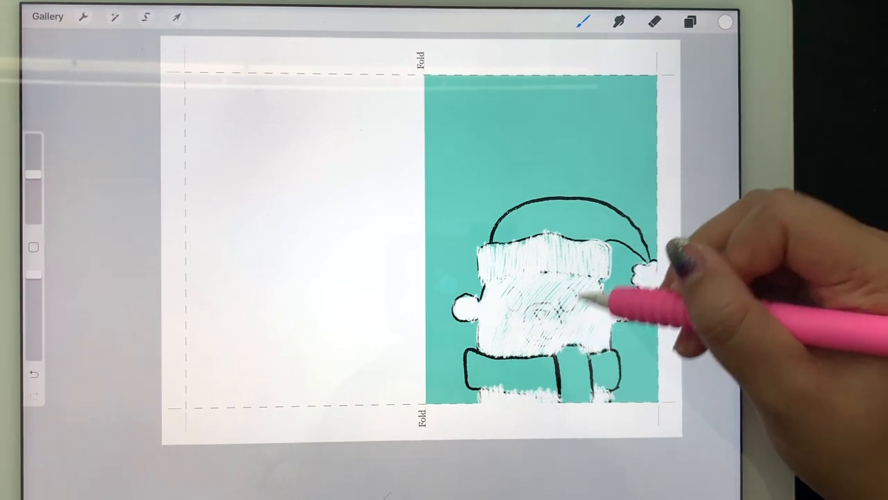
pyautogui.click(689, 21)
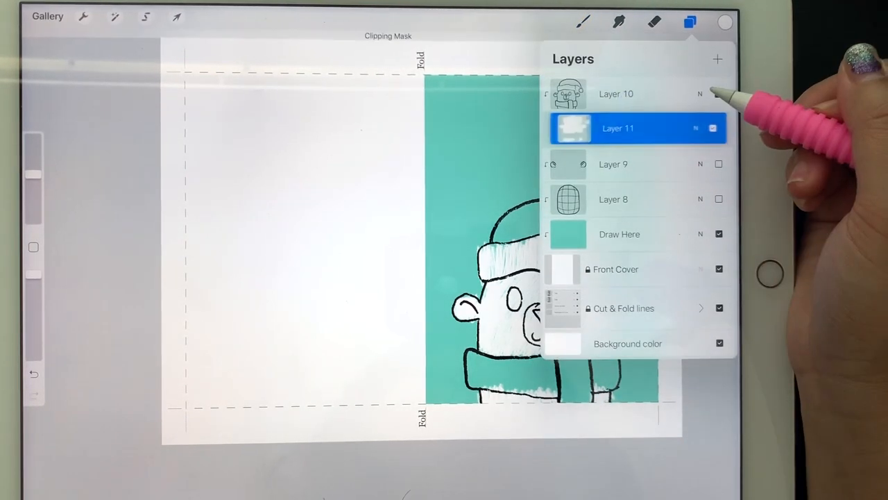
pyautogui.click(689, 22)
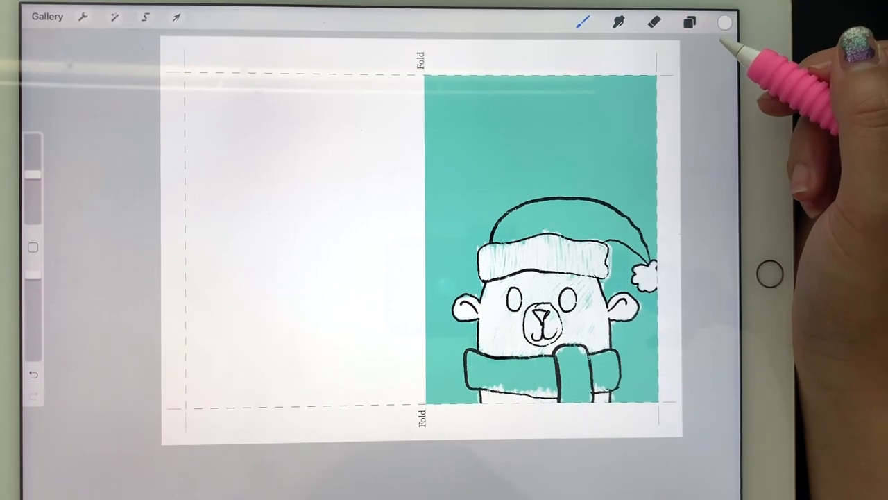
# Erase stray paint, colour the hat and scarf red, and pick a facial-detail brush
pyautogui.click(654, 23)
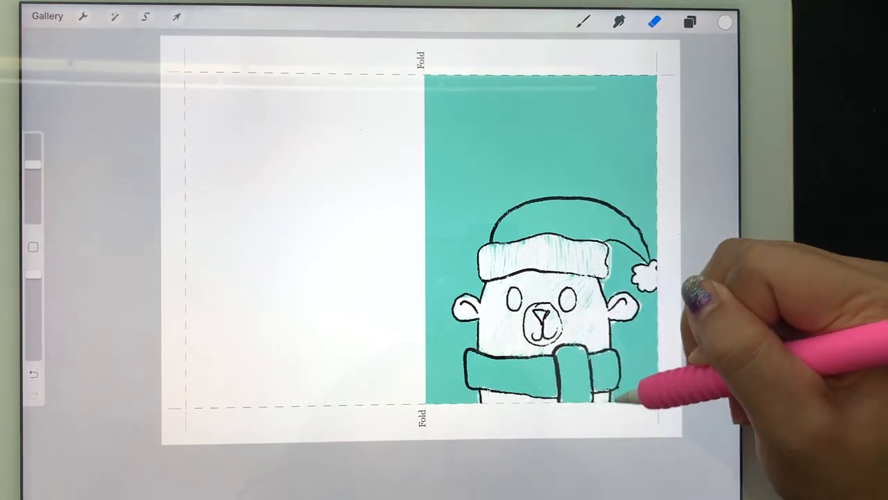
pyautogui.click(689, 21)
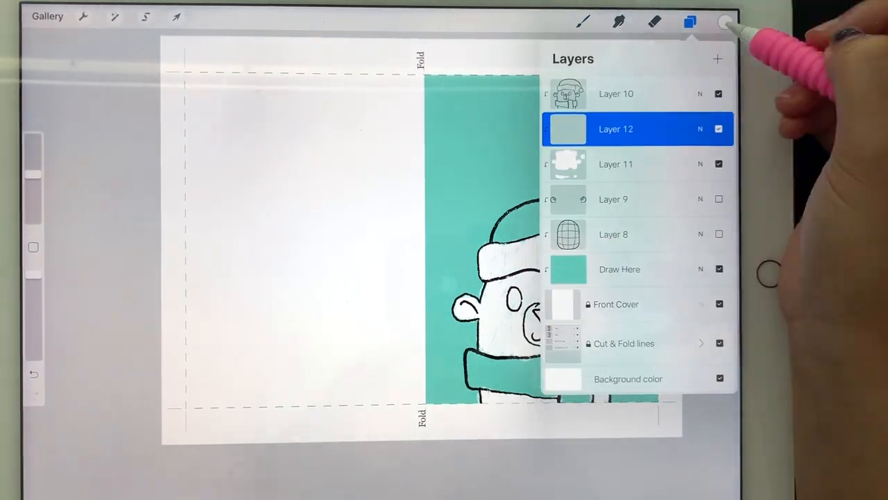
pyautogui.click(690, 22)
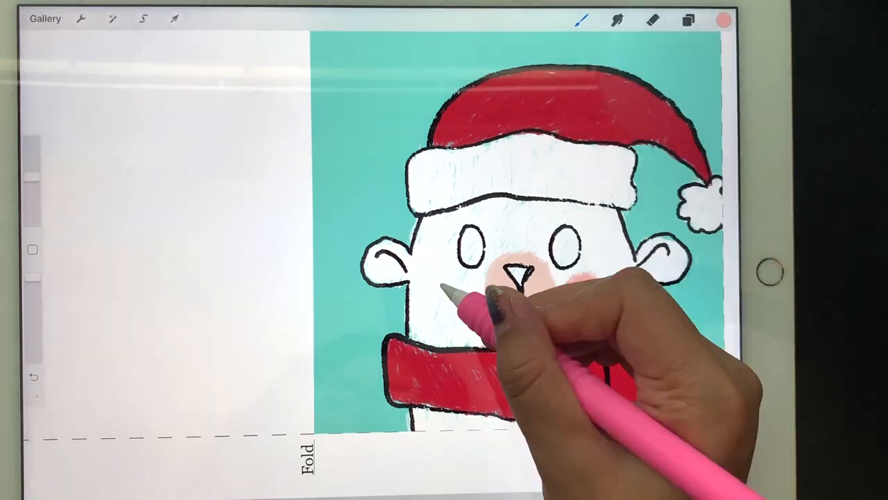
pyautogui.click(581, 19)
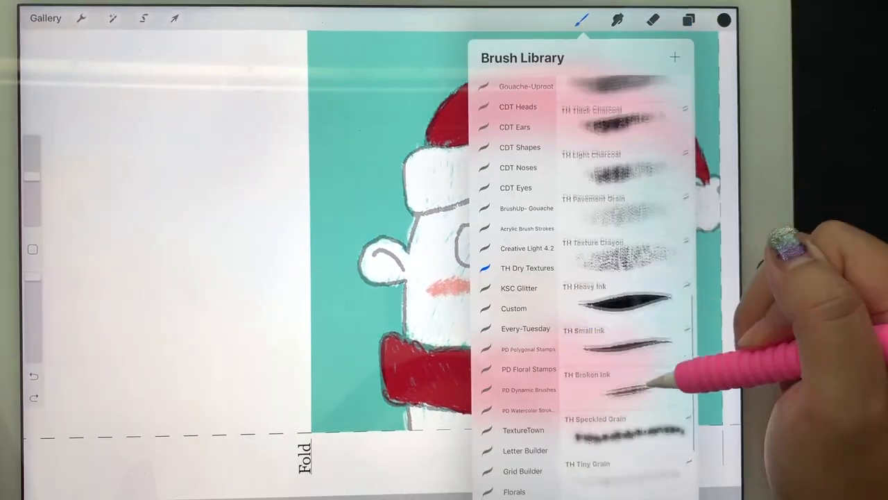
pyautogui.click(582, 20)
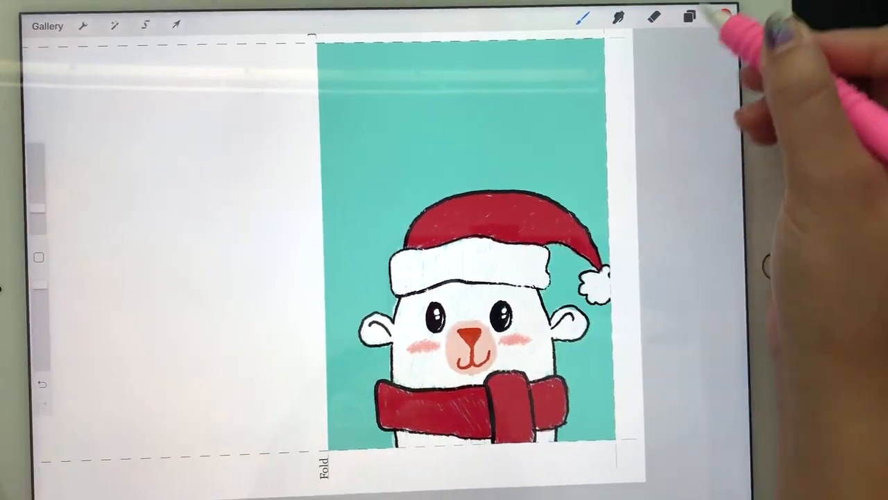
# Add a layer directly above Draw Here and rename it Snow
pyautogui.click(689, 17)
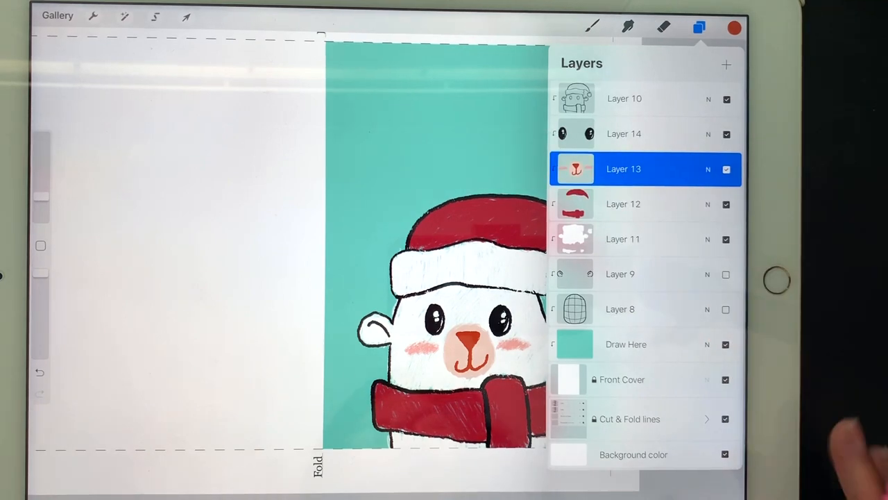
pyautogui.click(625, 345)
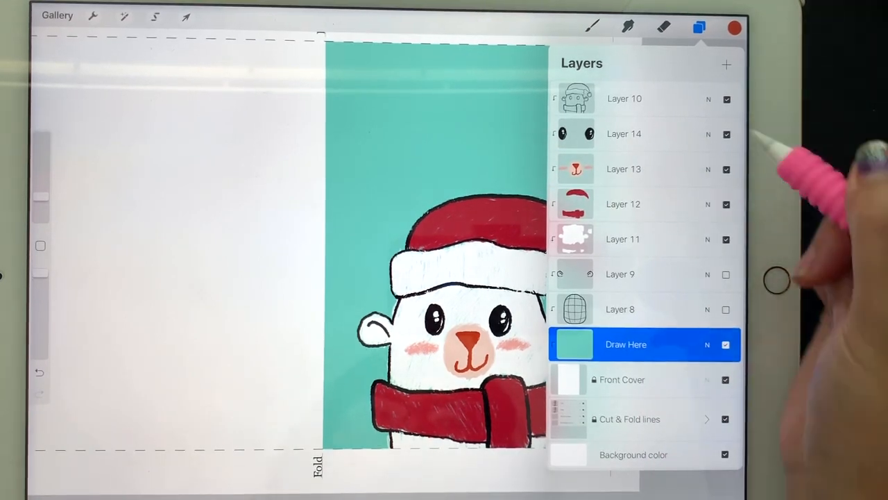
pyautogui.click(727, 63)
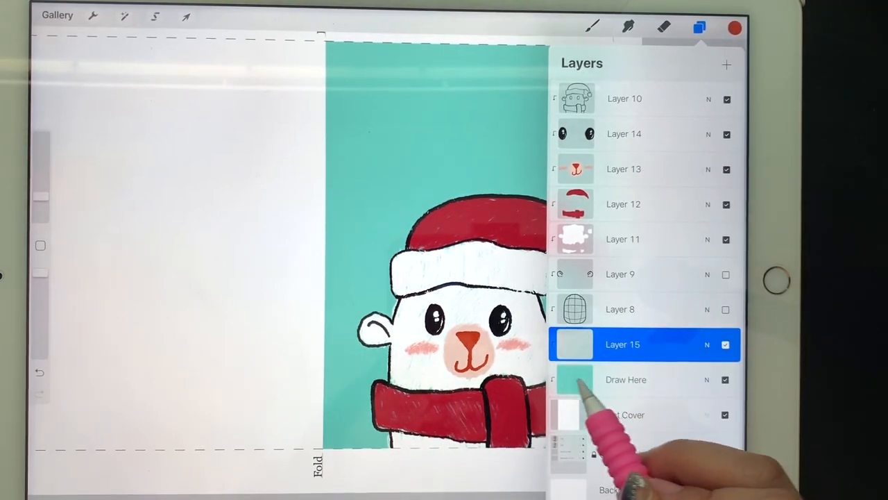
pyautogui.click(622, 345)
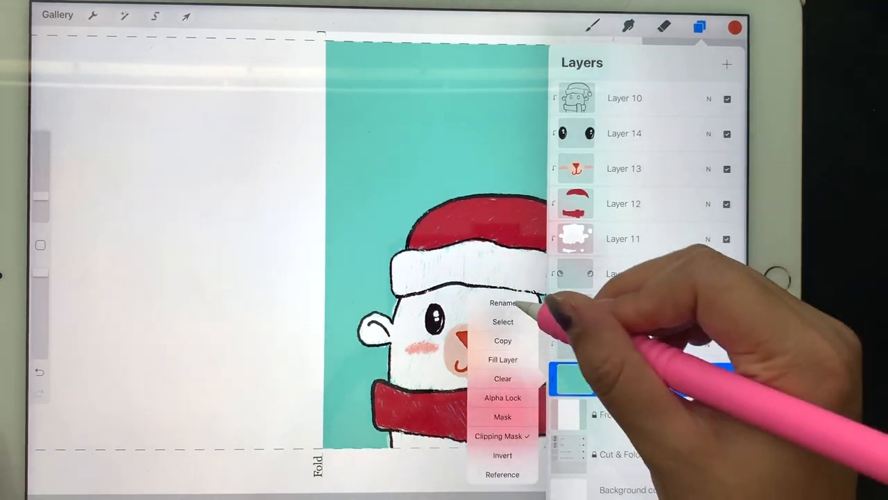
pyautogui.click(502, 303)
pyautogui.write('Snow')
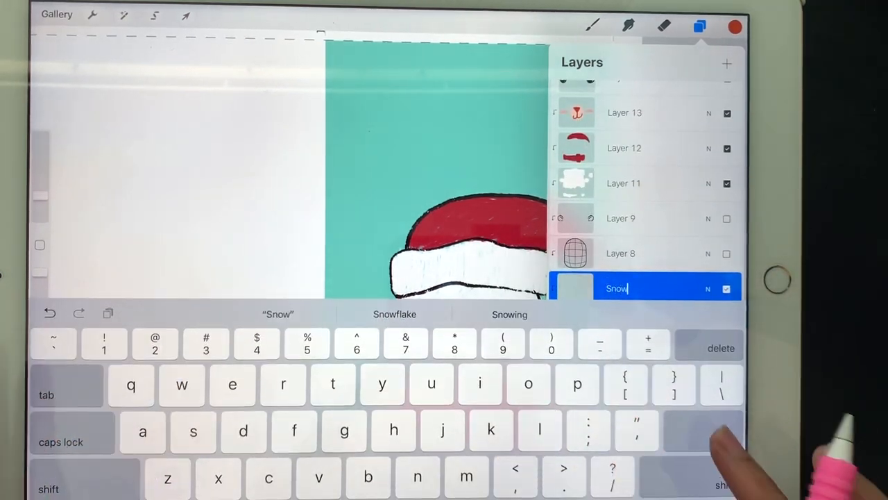
pyautogui.click(592, 26)
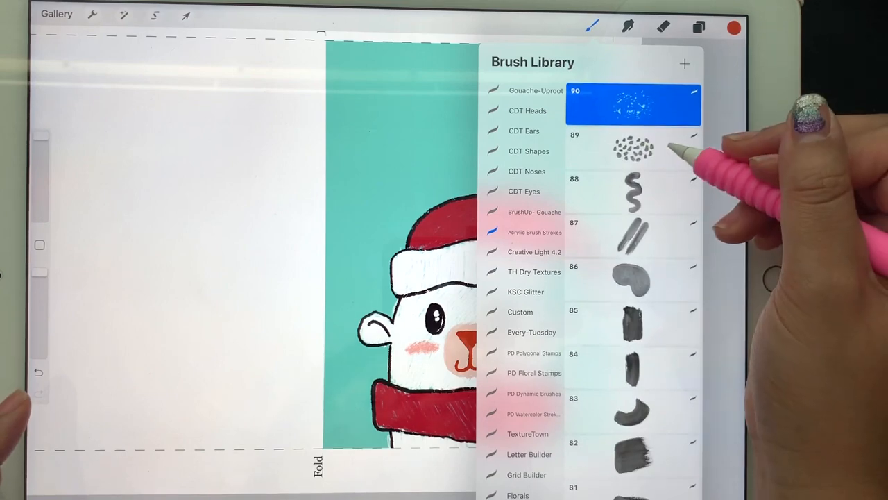
# Paint white snow dabs and snowflakes on the Snow layer and rename Draw Here Background
pyautogui.scroll(-3)
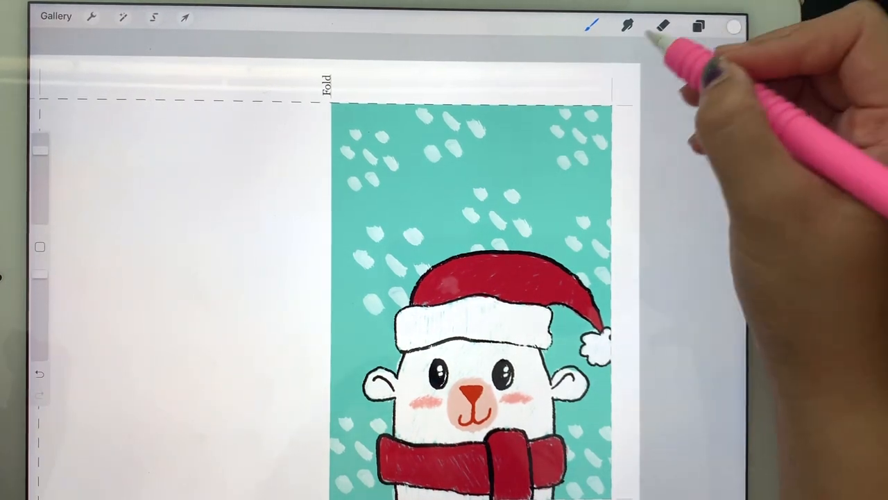
pyautogui.click(592, 26)
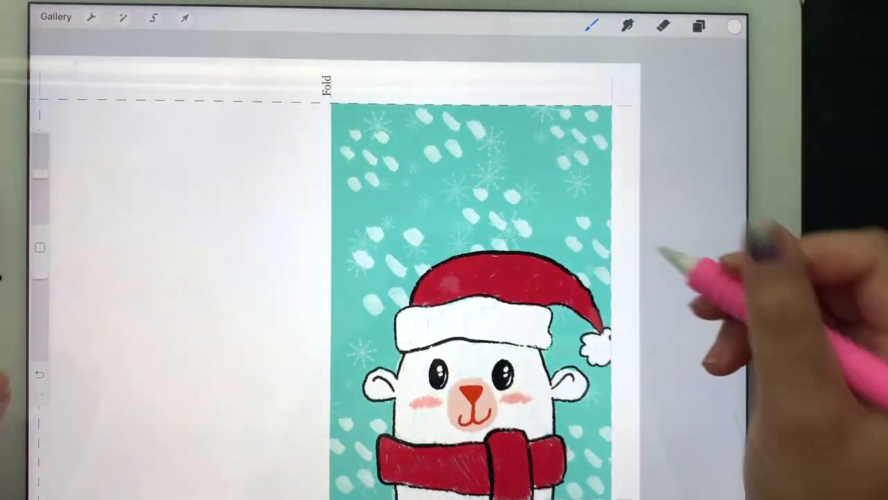
pyautogui.click(591, 25)
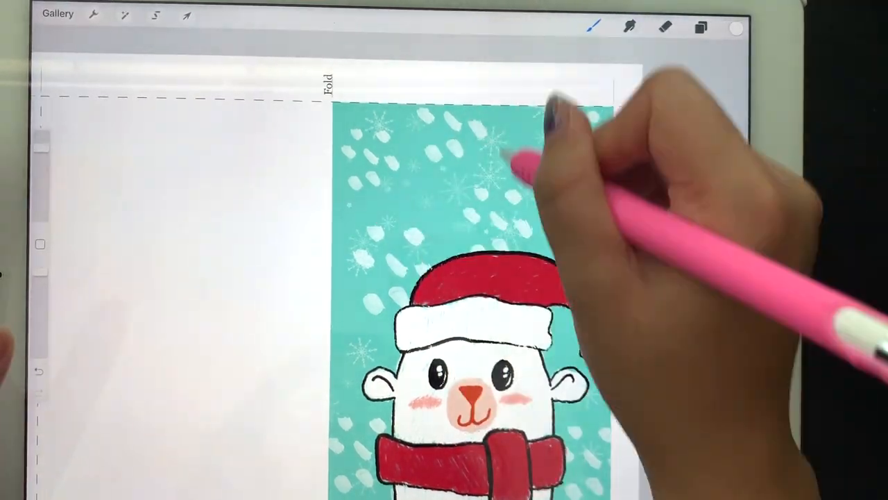
pyautogui.click(699, 28)
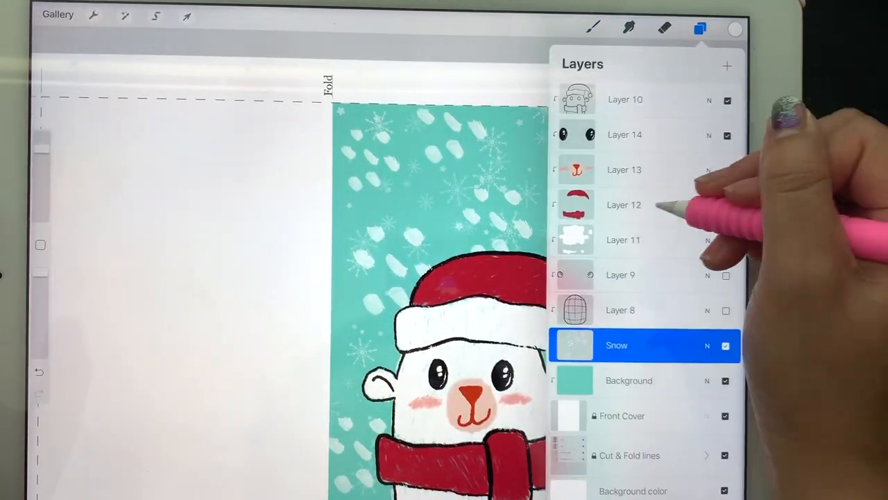
pyautogui.click(699, 28)
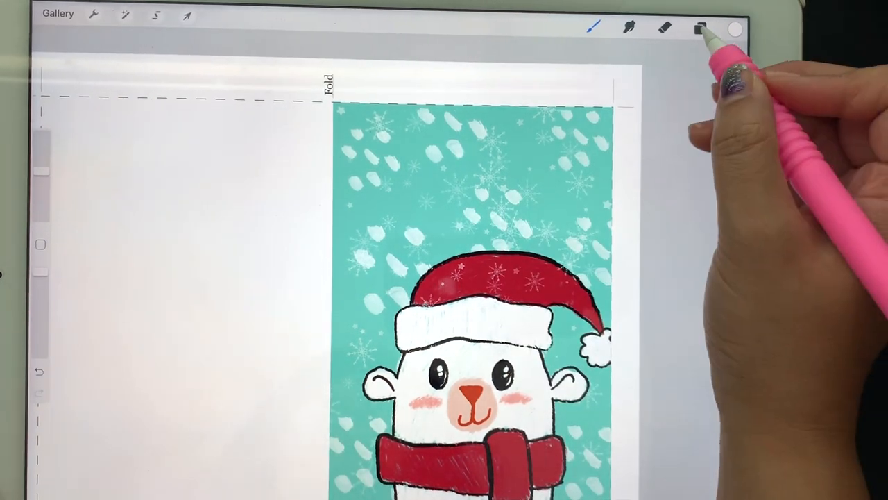
# Add a top layer and hand-letter 'Have a beary merry Christmas' in black above the bear
pyautogui.click(700, 27)
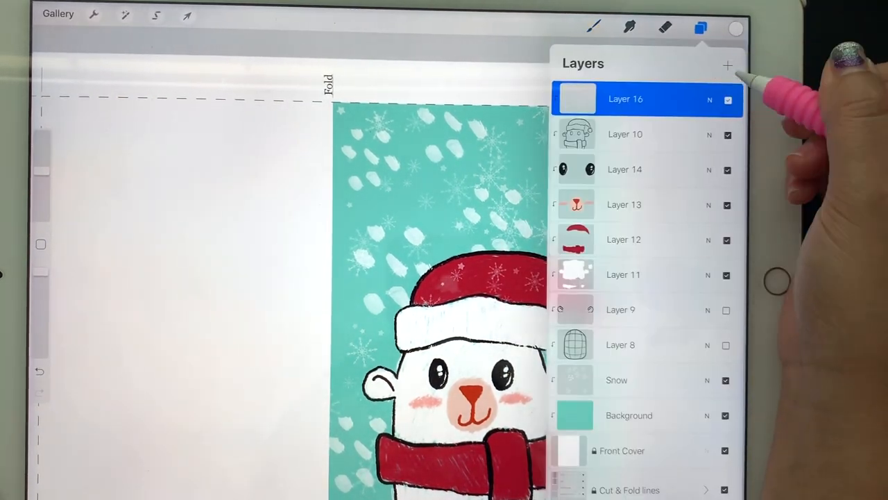
pyautogui.click(700, 27)
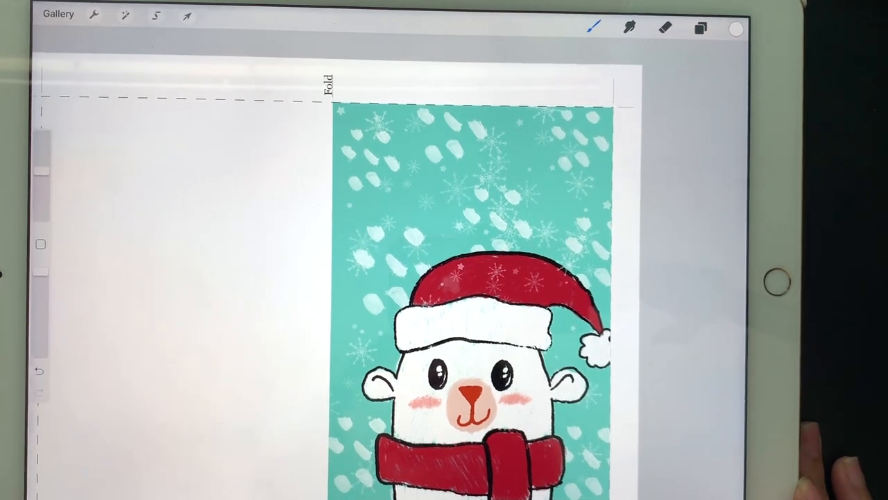
pyautogui.click(593, 27)
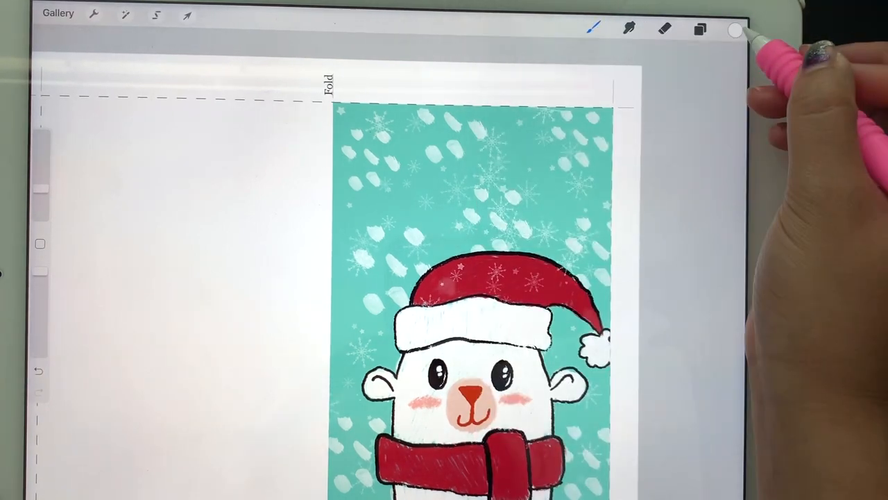
pyautogui.click(700, 29)
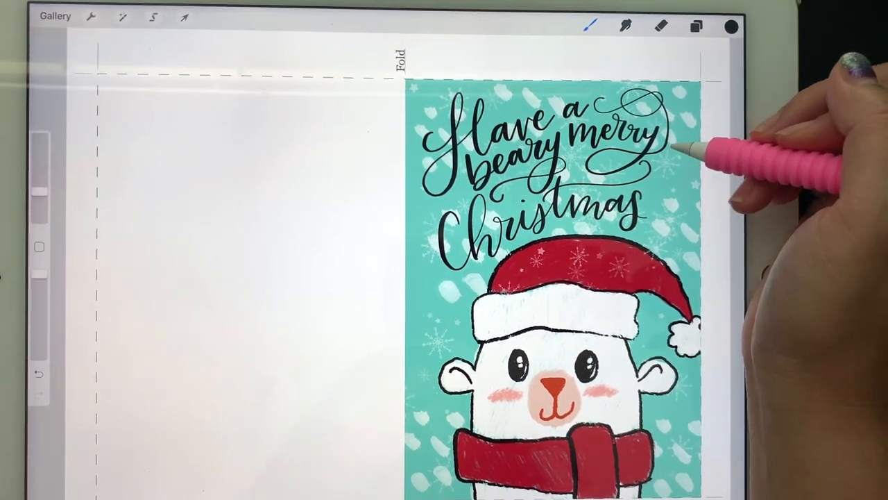
# Recolour the greeting lettering layer red and add white patterns to the bear's scarf
pyautogui.click(697, 27)
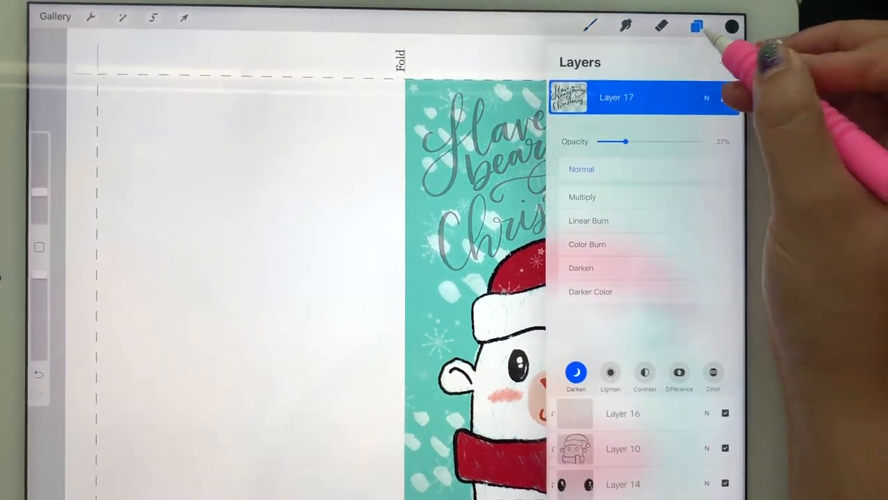
pyautogui.click(698, 25)
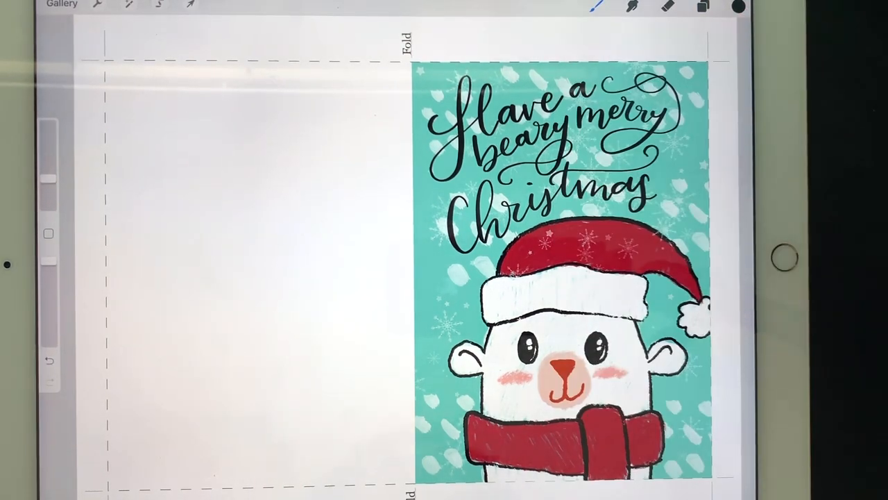
pyautogui.click(737, 6)
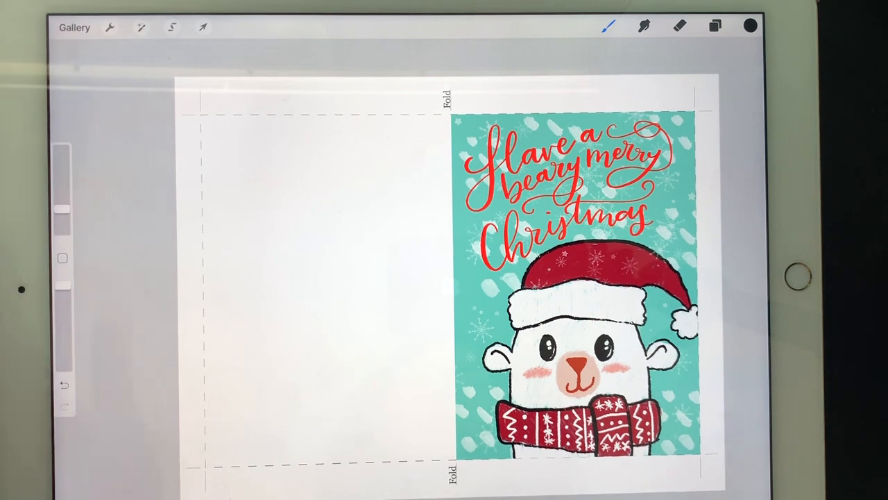
# Export the card front from the wrench menu as a PDF at Best quality
pyautogui.click(109, 27)
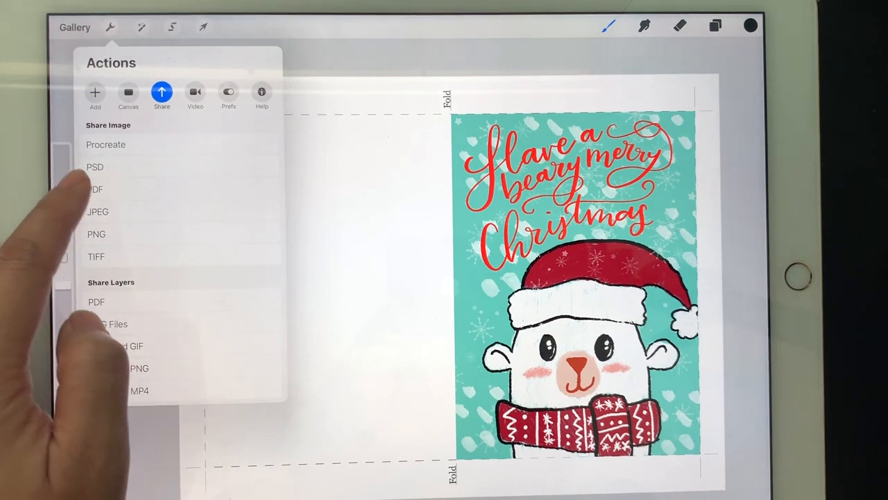
pyautogui.click(95, 189)
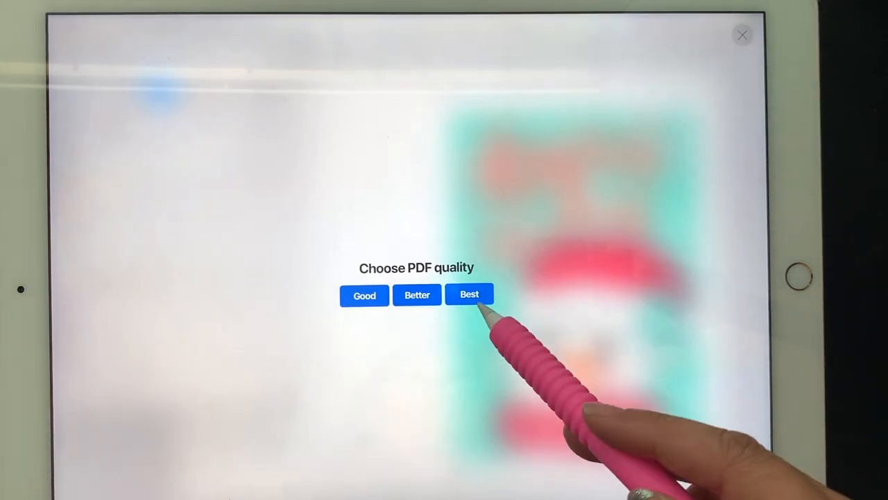
pyautogui.click(470, 294)
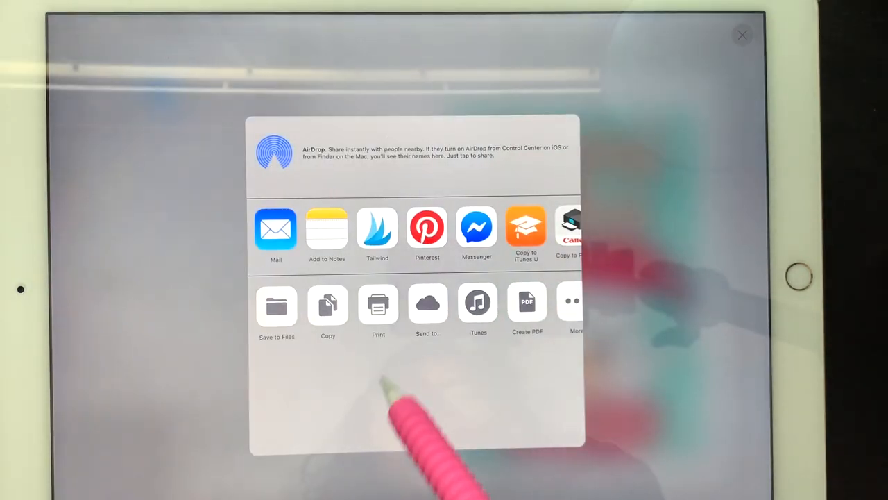
pyautogui.click(379, 305)
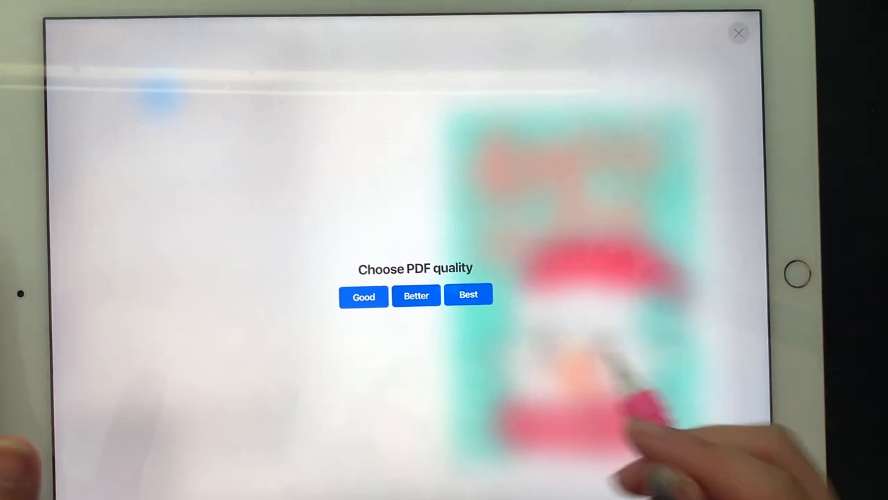
pyautogui.click(416, 295)
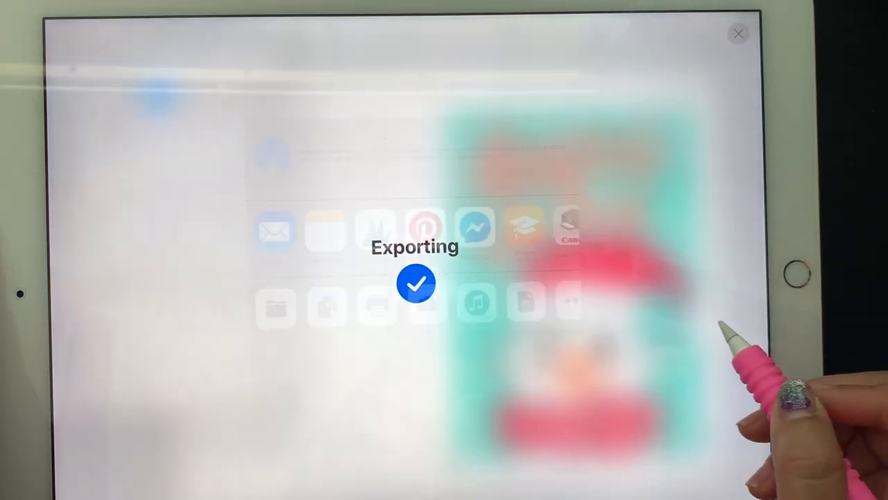